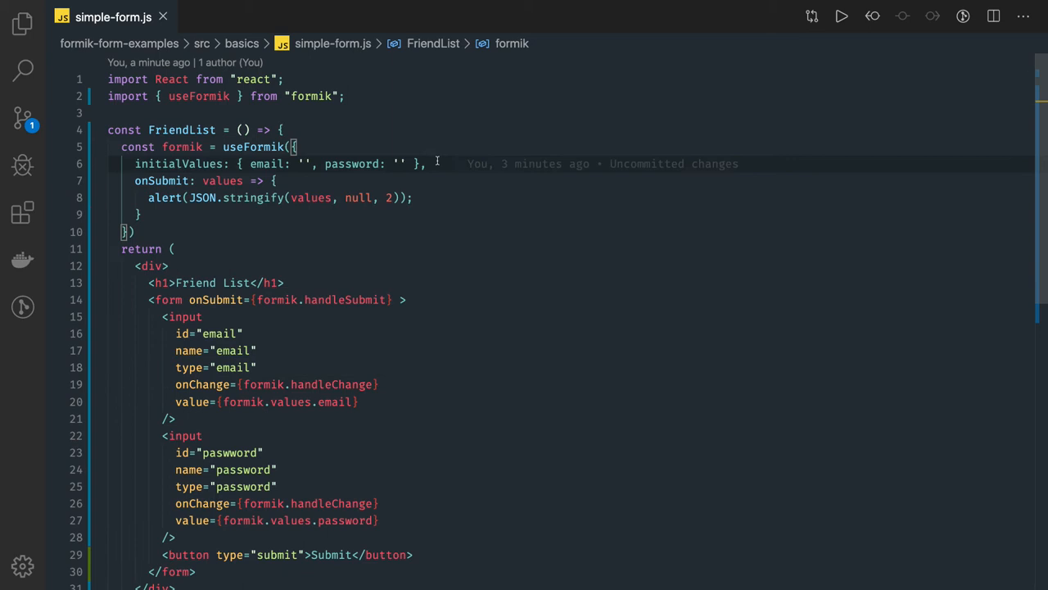
# - Add 'validate,' to the useFormik options and begin a const declaration above FriendList
pyautogui.write('VALI')
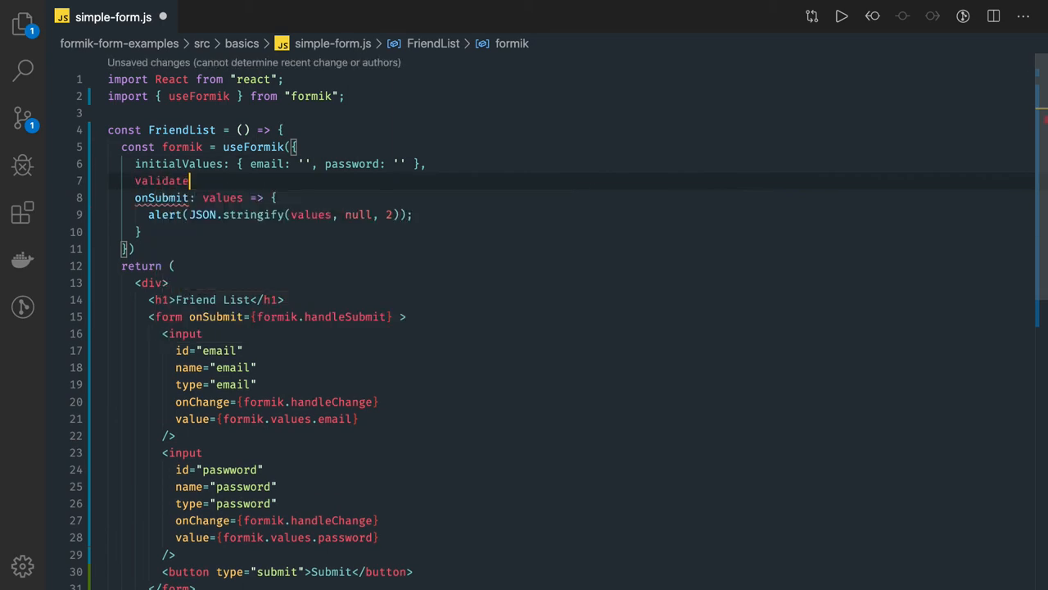
pyautogui.write(',')
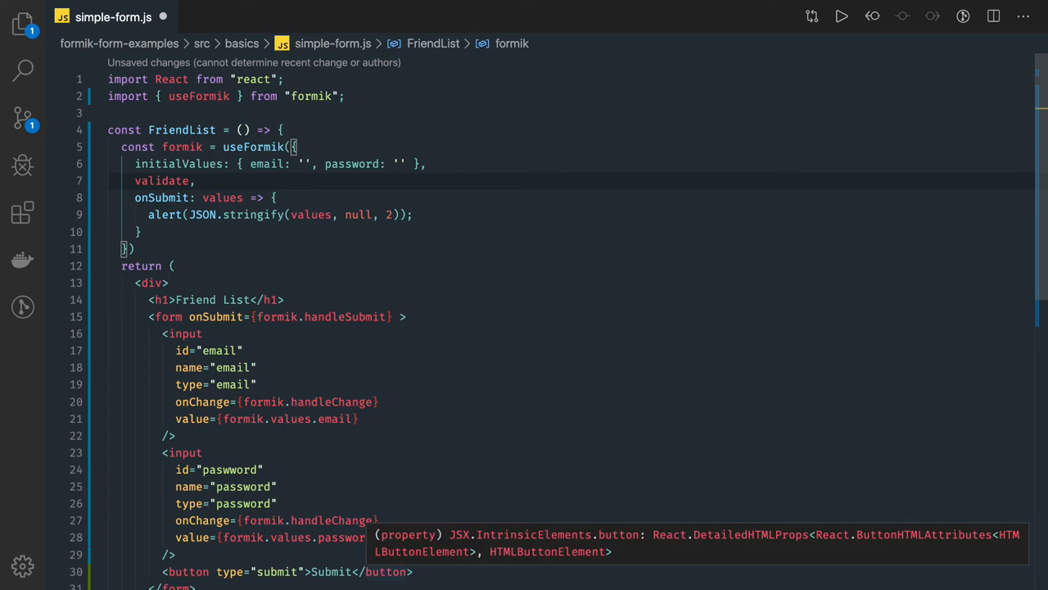
pyautogui.moveTo(147, 119)
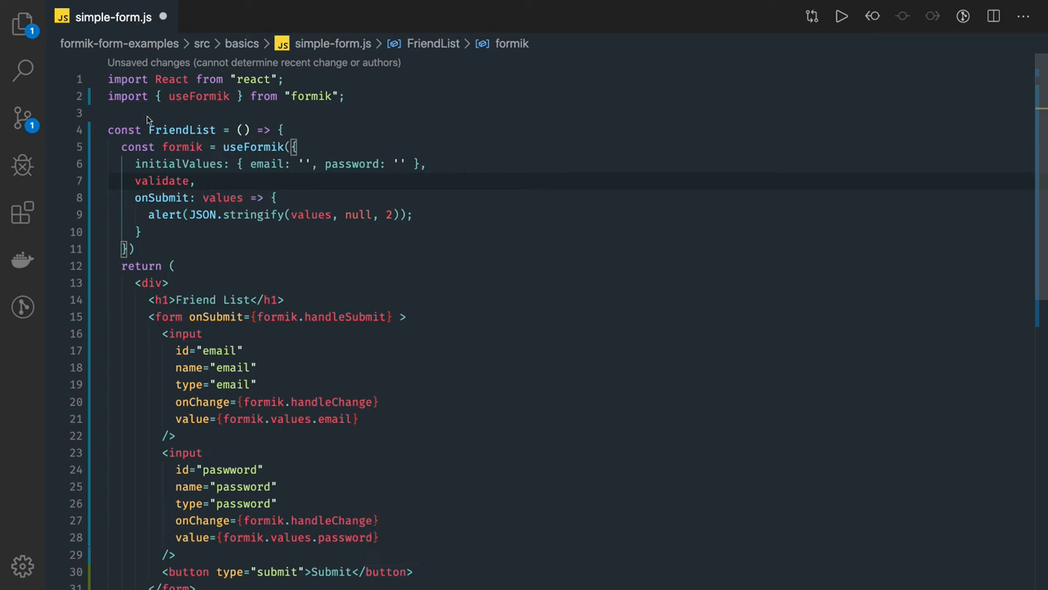
pyautogui.write('CONS')
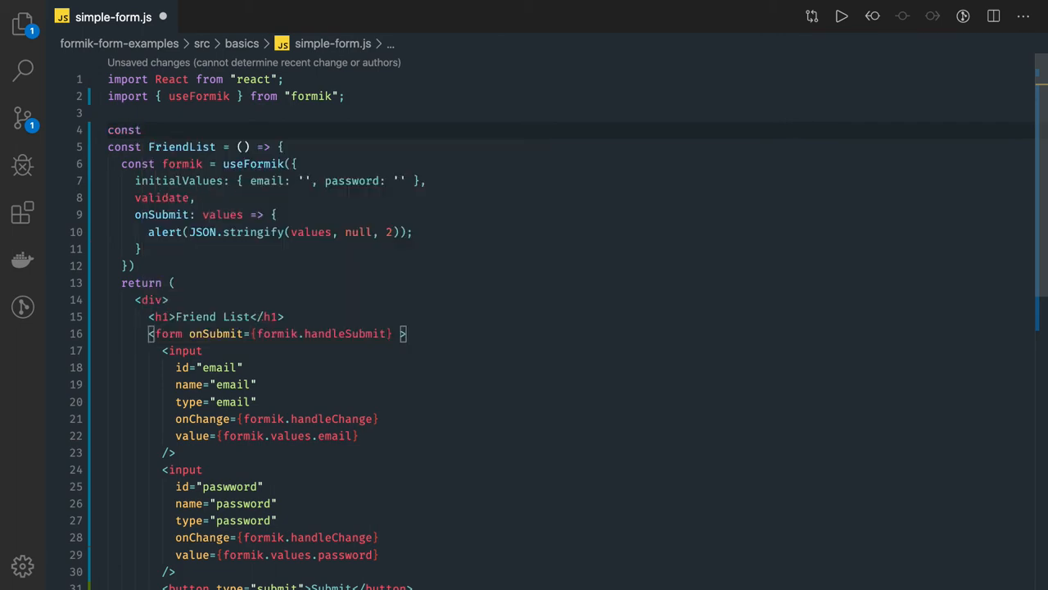
# - Declare const validate = (values) => {...} with an errors object
pyautogui.write('vli')
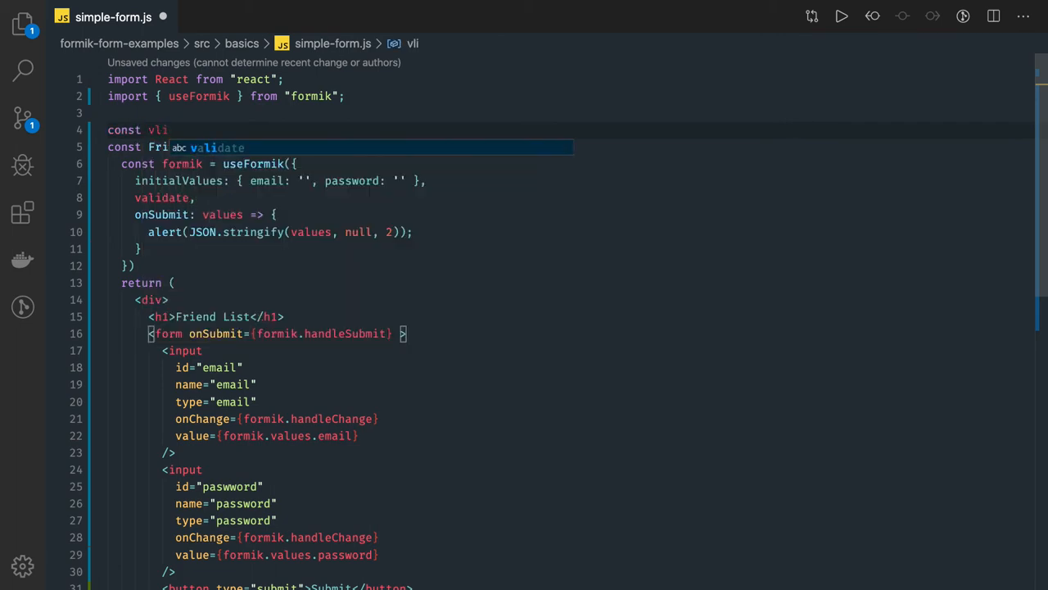
pyautogui.write('alidate = () => {')
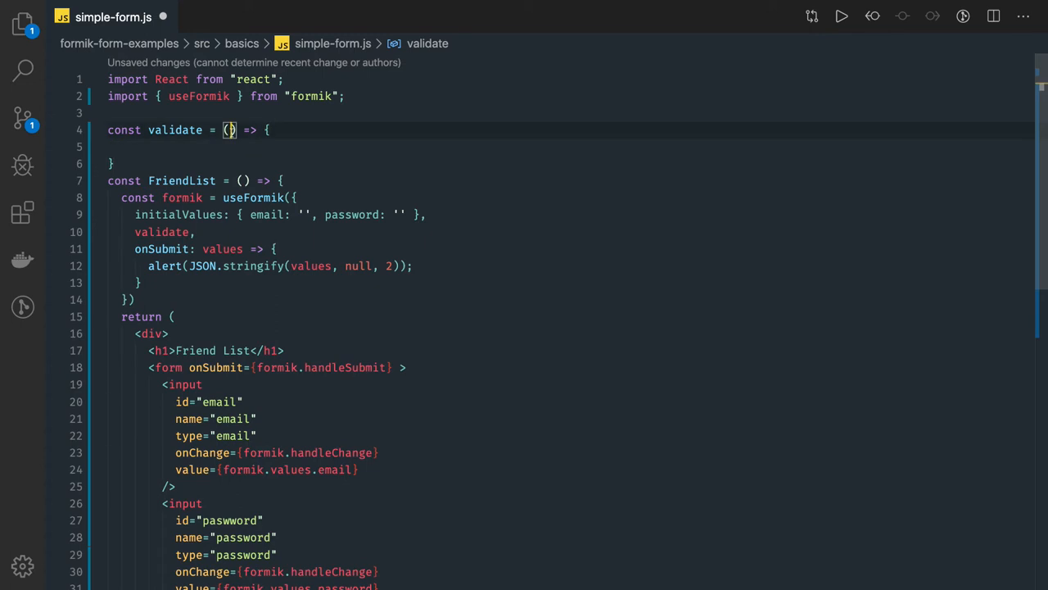
pyautogui.write('values')
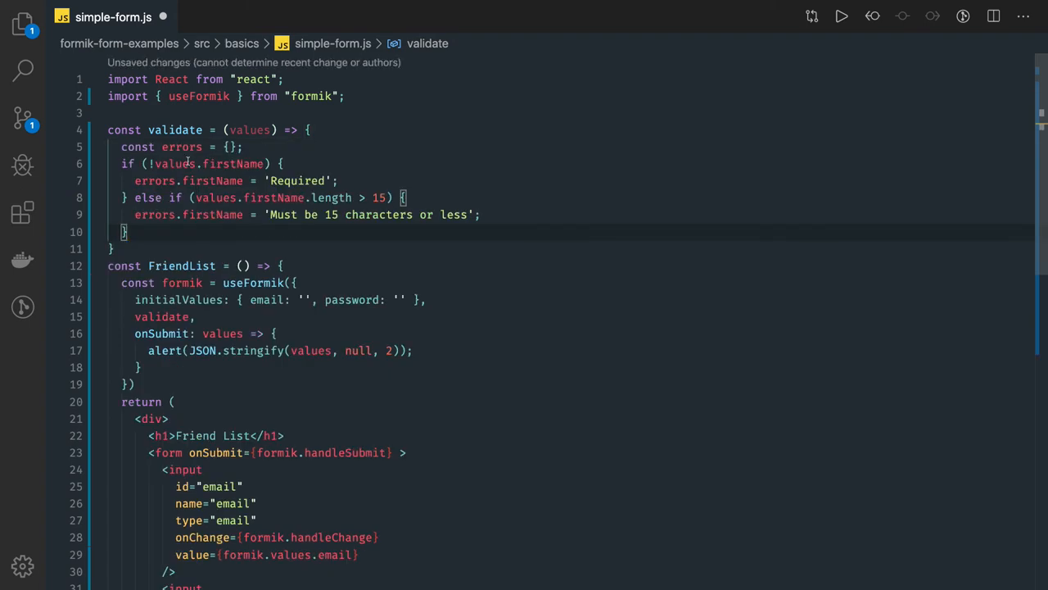
pyautogui.scroll(-3)
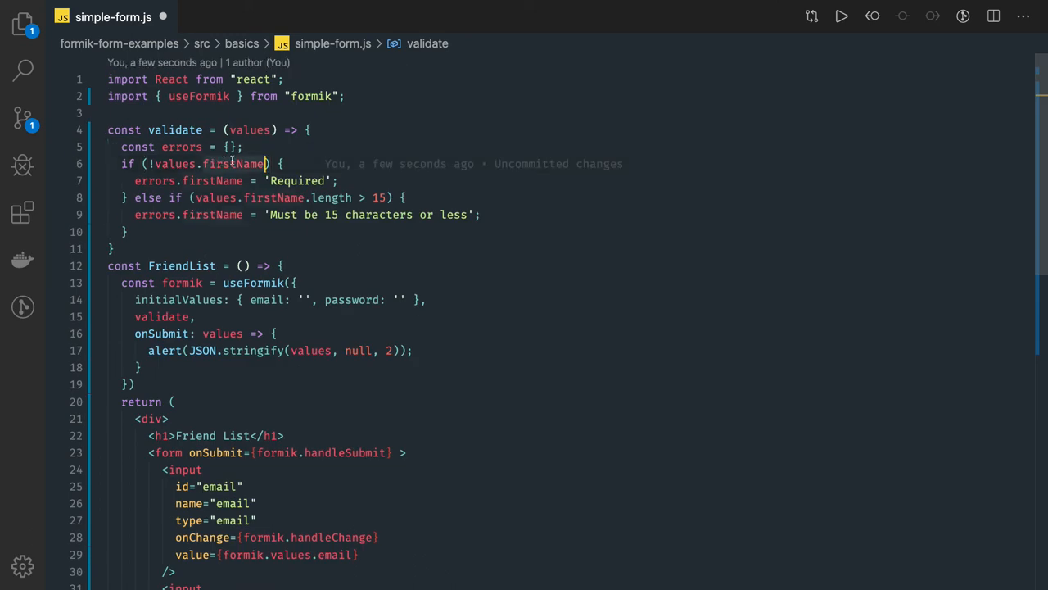
# - Add Required and 'Must be 5 characters or less' checks for email and password
pyautogui.write('email')
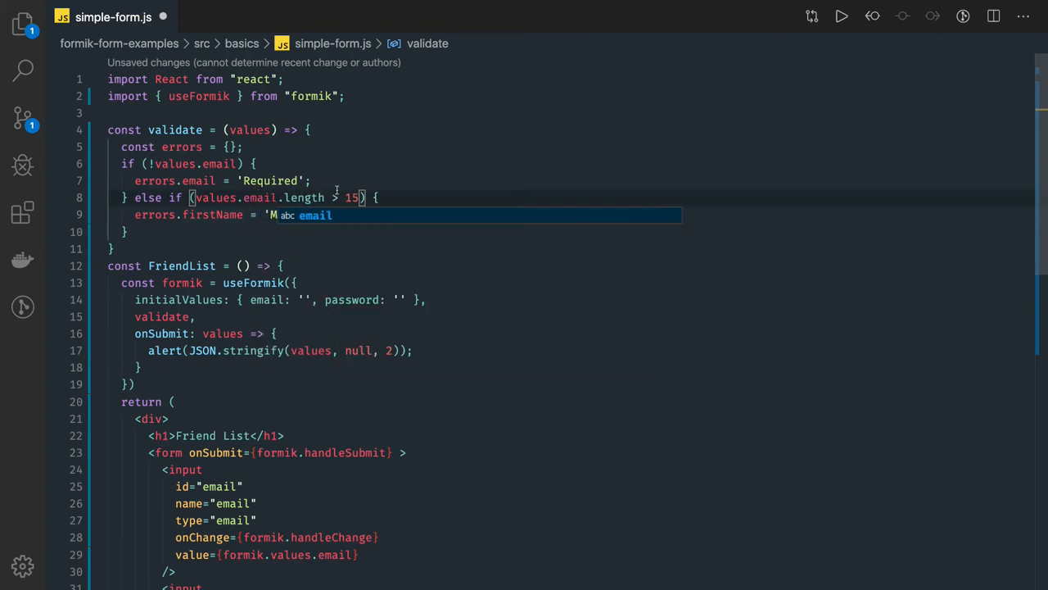
pyautogui.write("ust be 15 characters or less';")
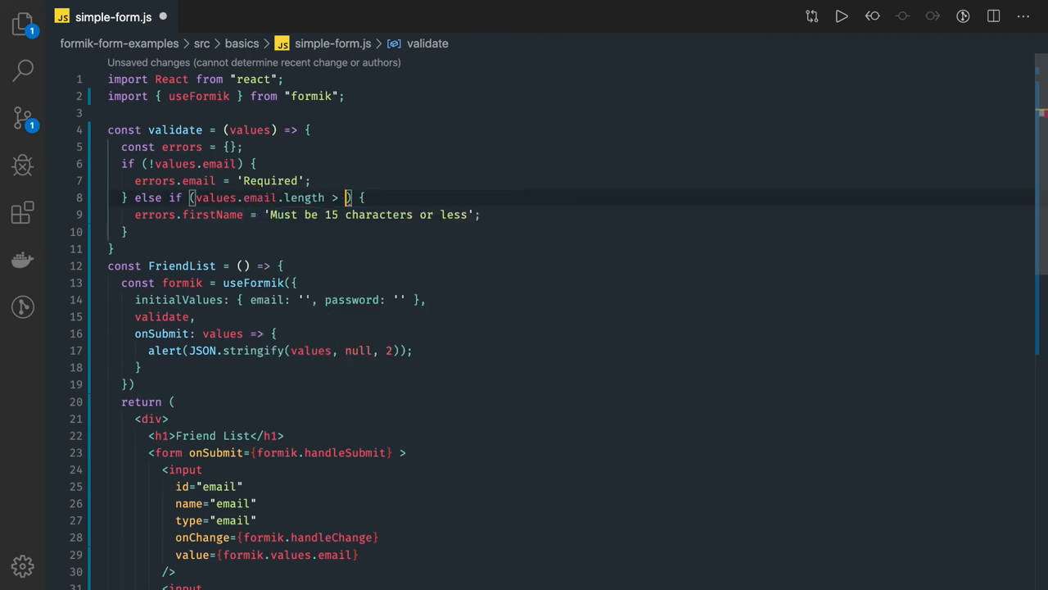
pyautogui.write('5')
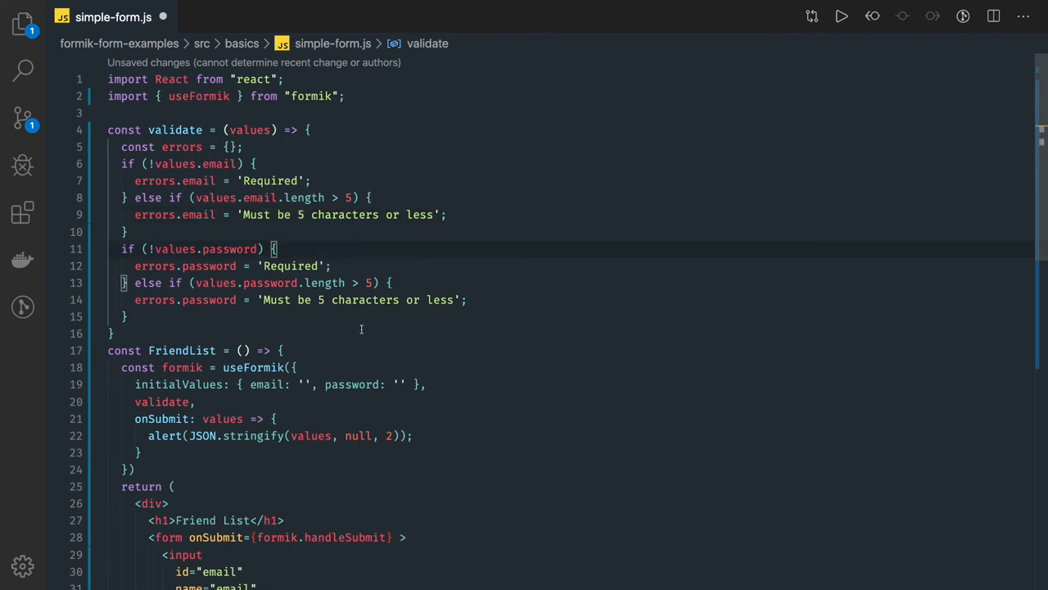
# - Insert a new line with empty curly braces after the email input in the JSX
pyautogui.scroll(-3)
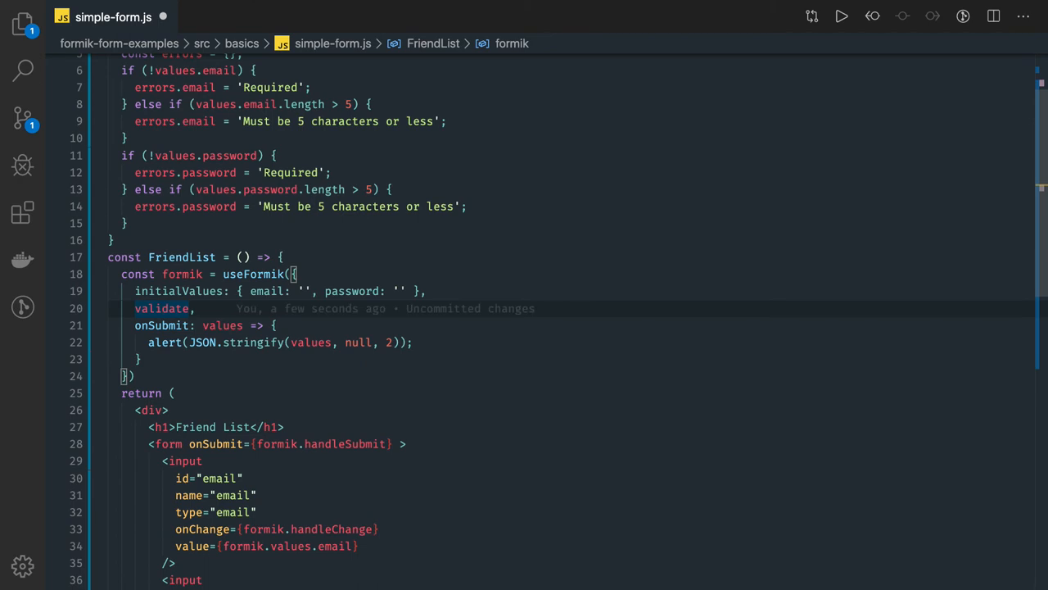
pyautogui.moveTo(498, 410)
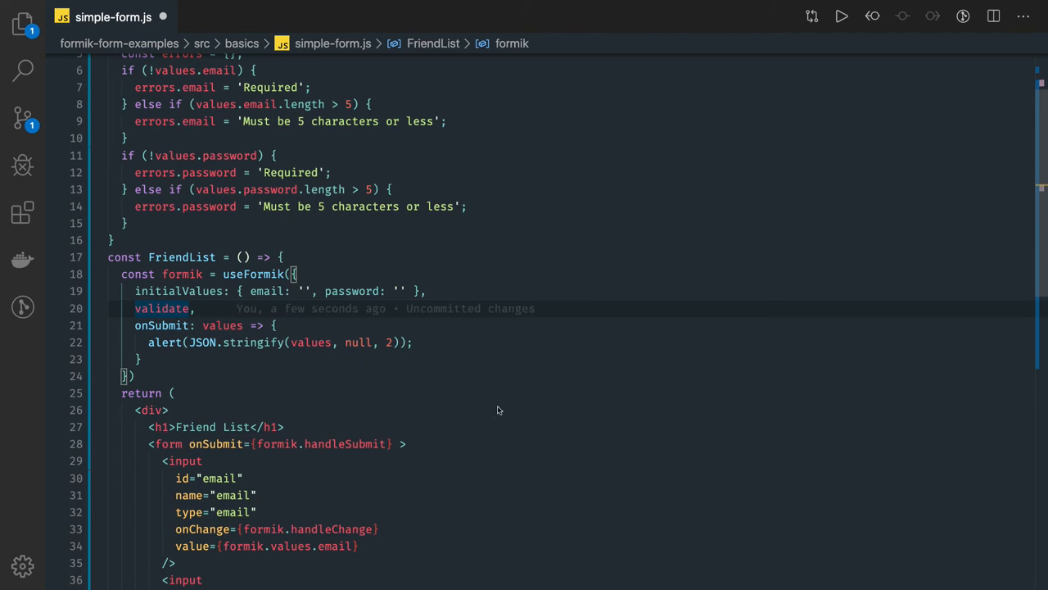
pyautogui.scroll(-3)
pyautogui.write('{')
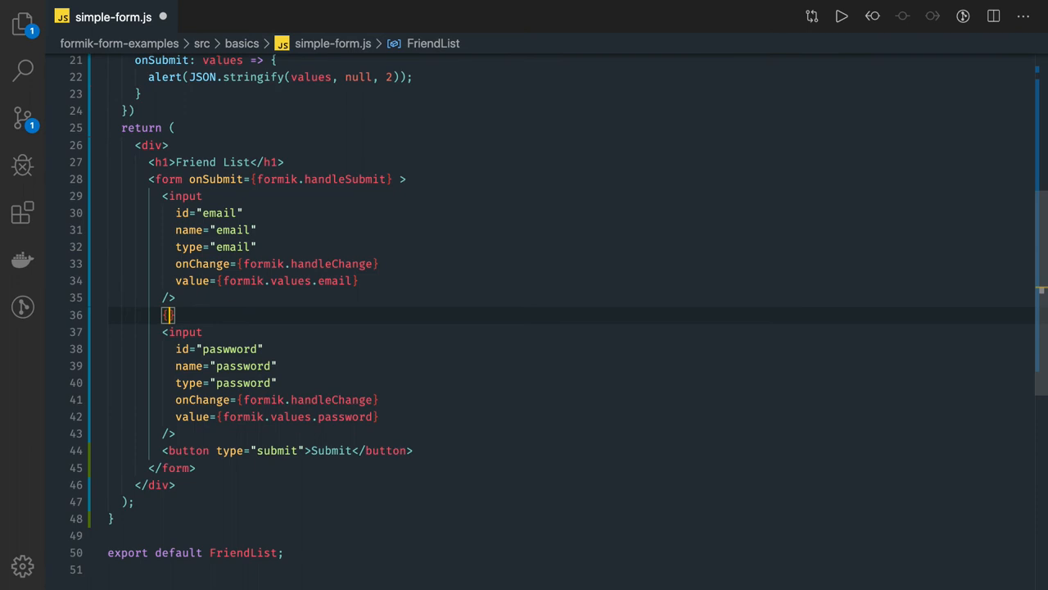
# - Show {formik.errors.email ? formik.errors.email : ''} below the email input
pyautogui.write('formik')
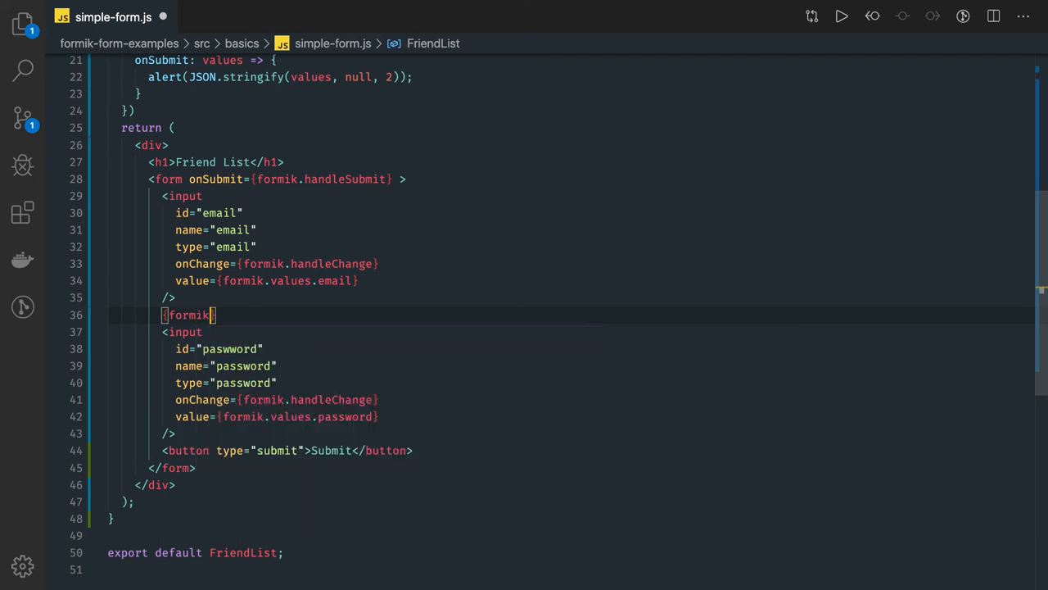
pyautogui.write('errors')
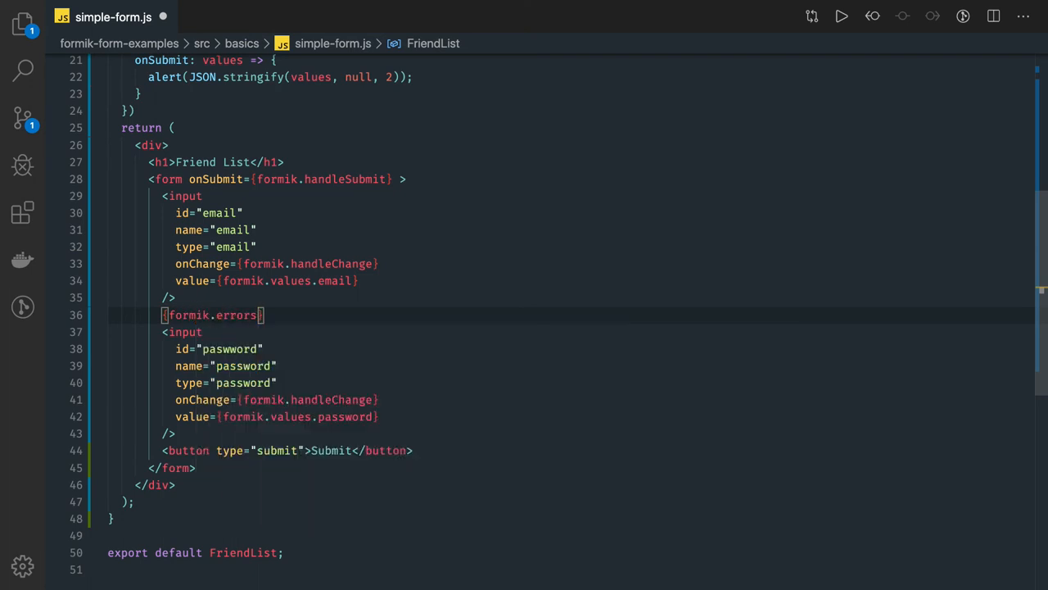
pyautogui.write('.')
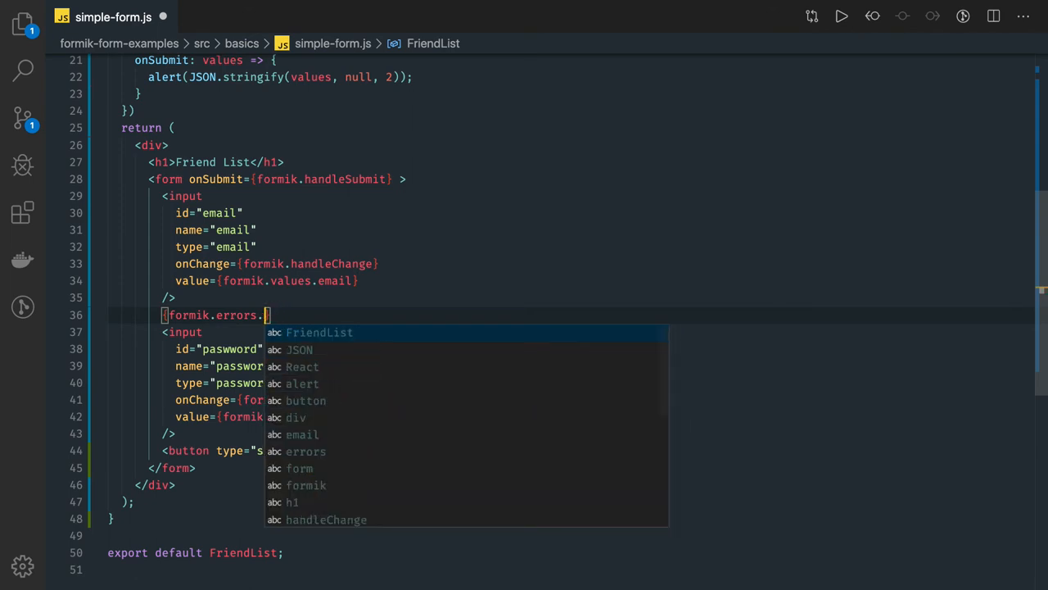
pyautogui.write('email')
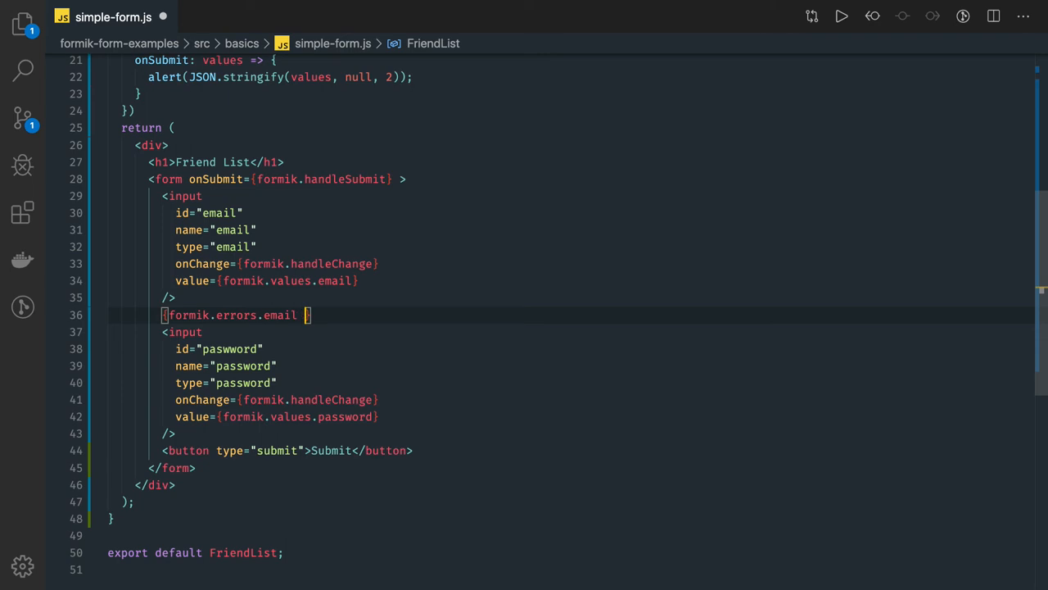
pyautogui.write('?')
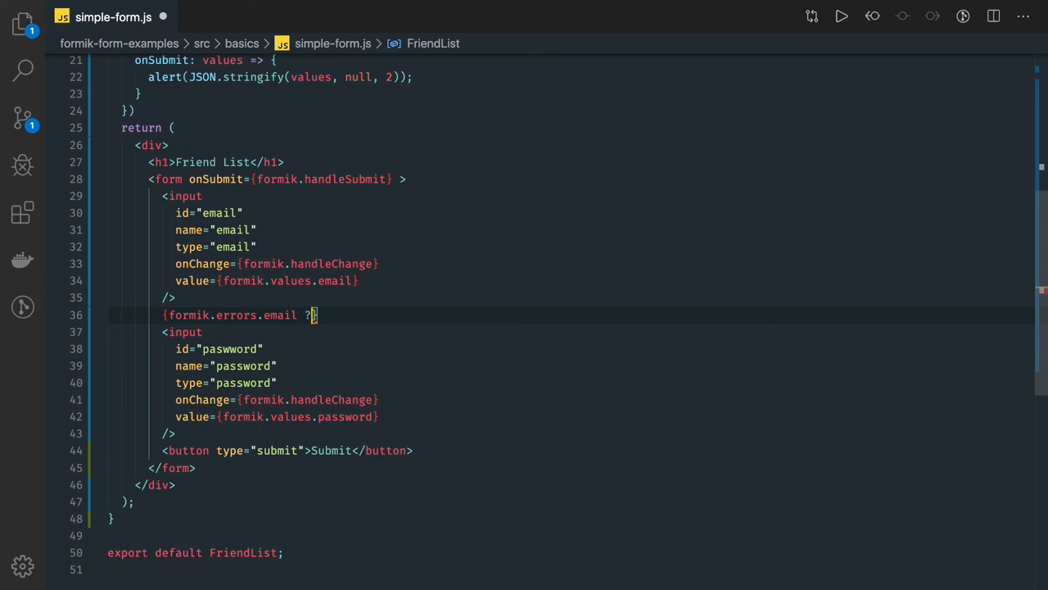
pyautogui.write('{')
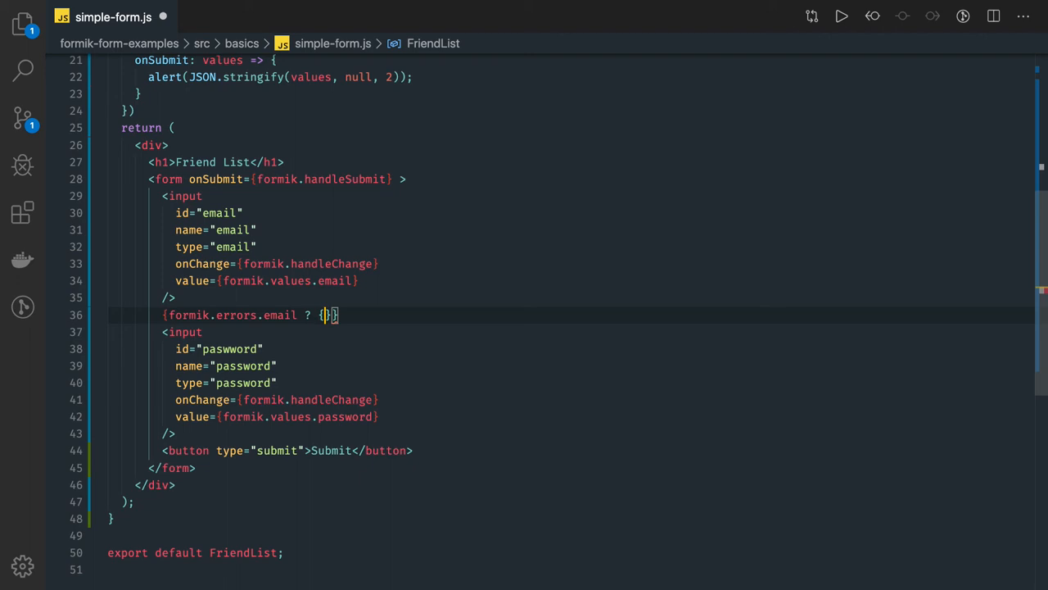
pyautogui.write('formik')
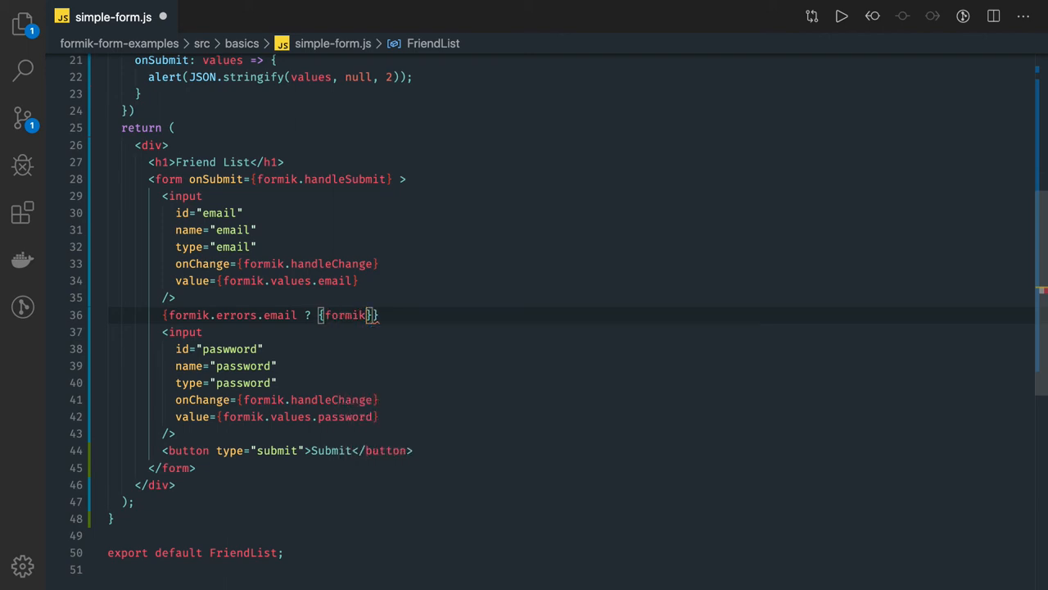
pyautogui.write('.errors')
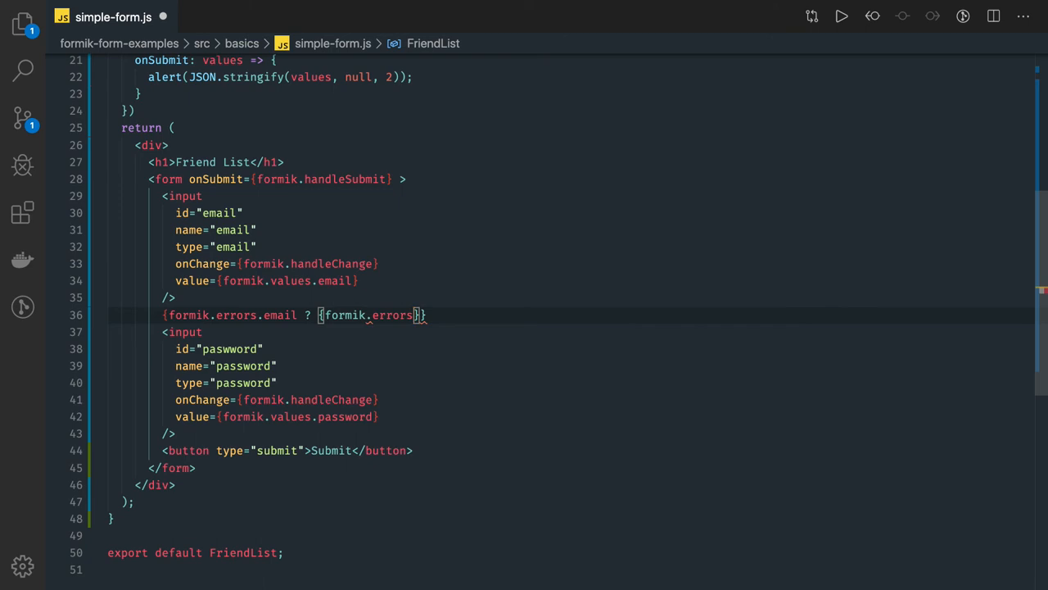
pyautogui.write('.email}')
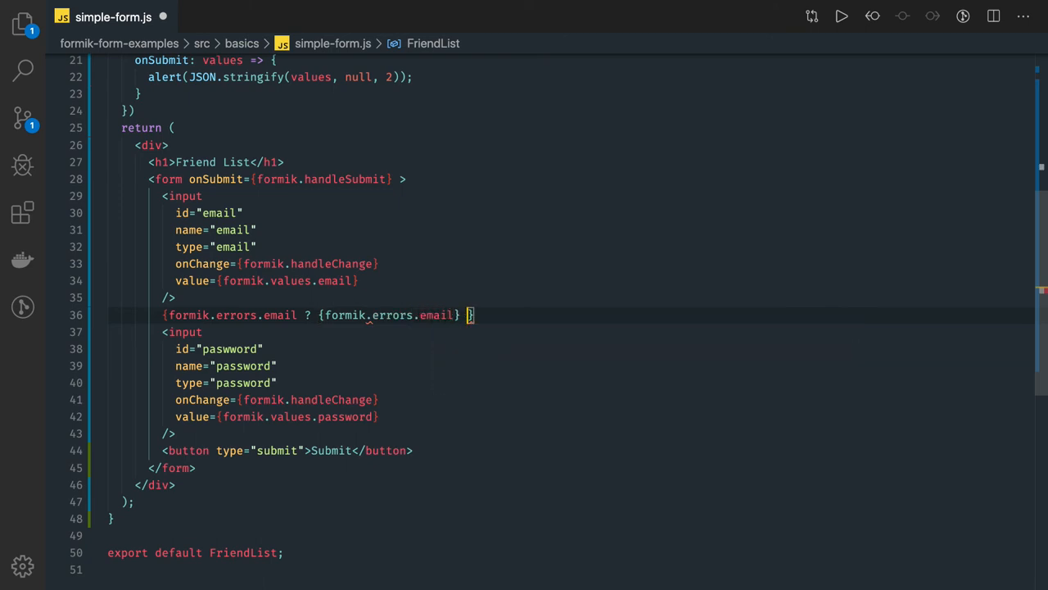
pyautogui.write(": ''")
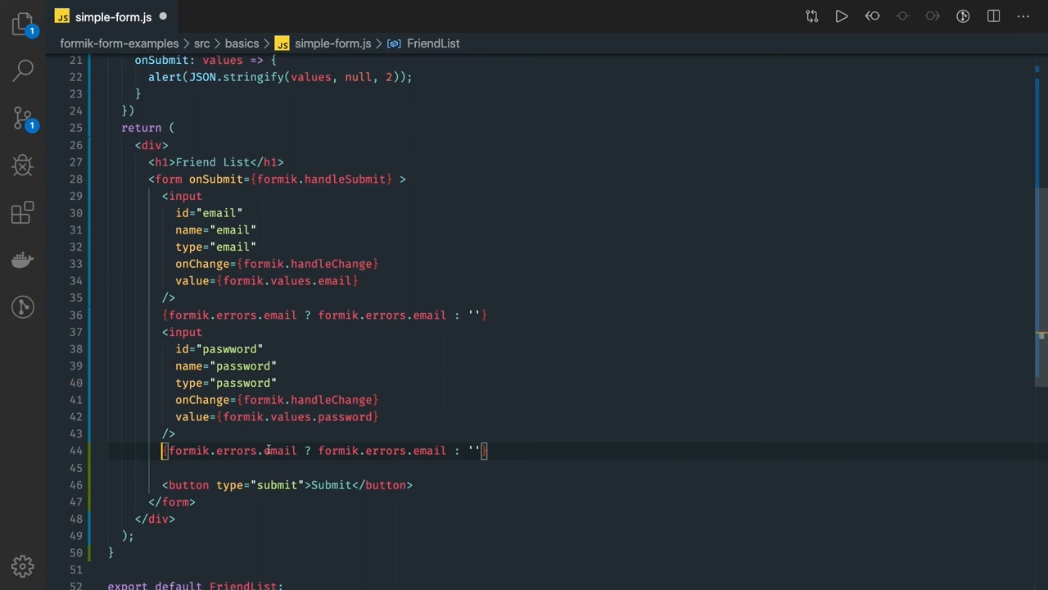
# - Add the matching formik.errors.password message below the password input
pyautogui.write('password')
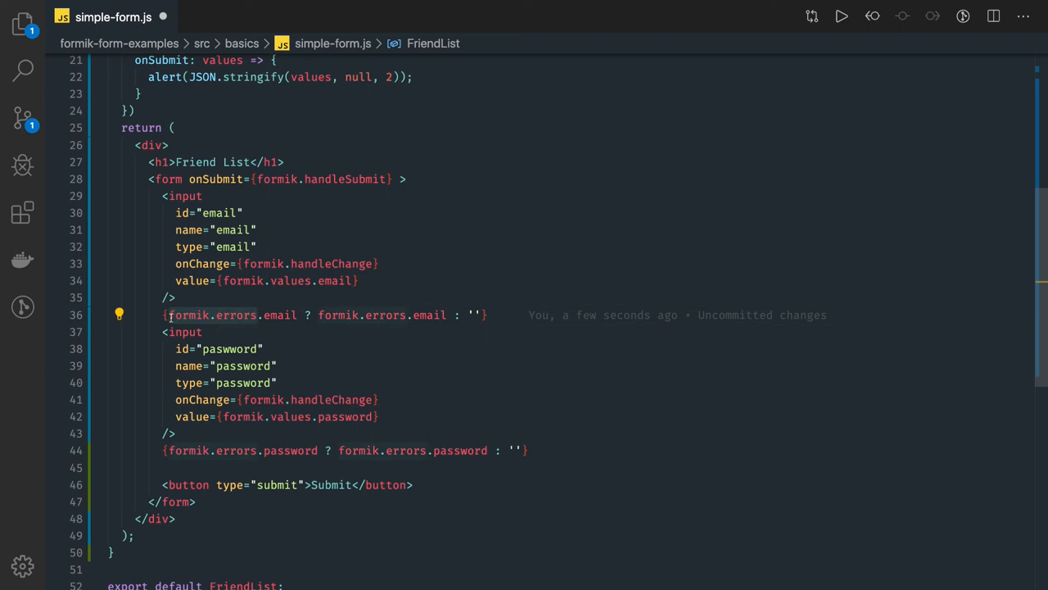
pyautogui.write('formik.errors &&')
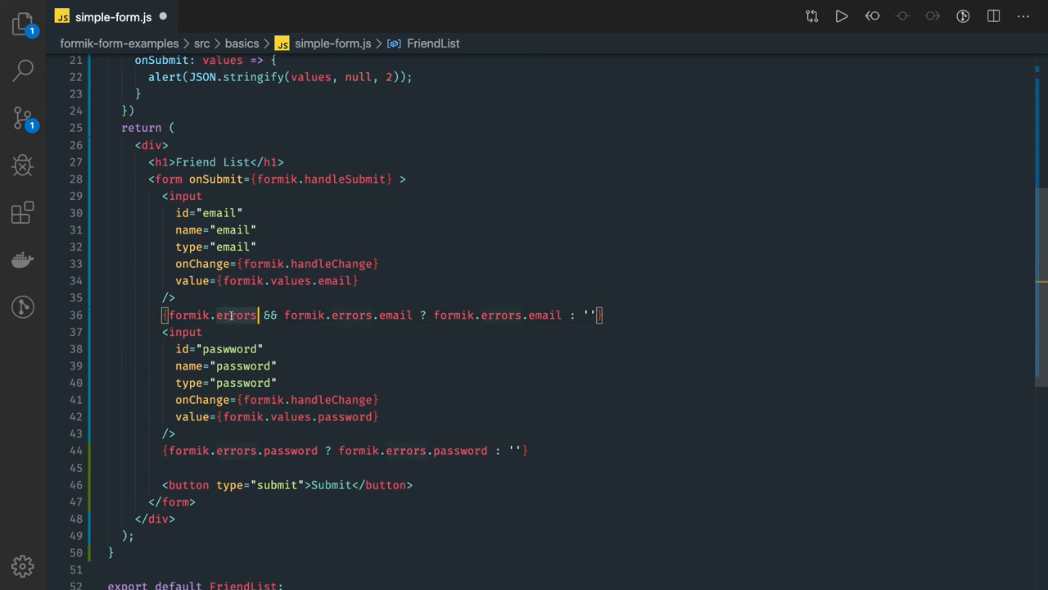
# - Gate both messages with formik.touched.email && formik.errors.email and the password equivalent
pyautogui.write('touched.email')
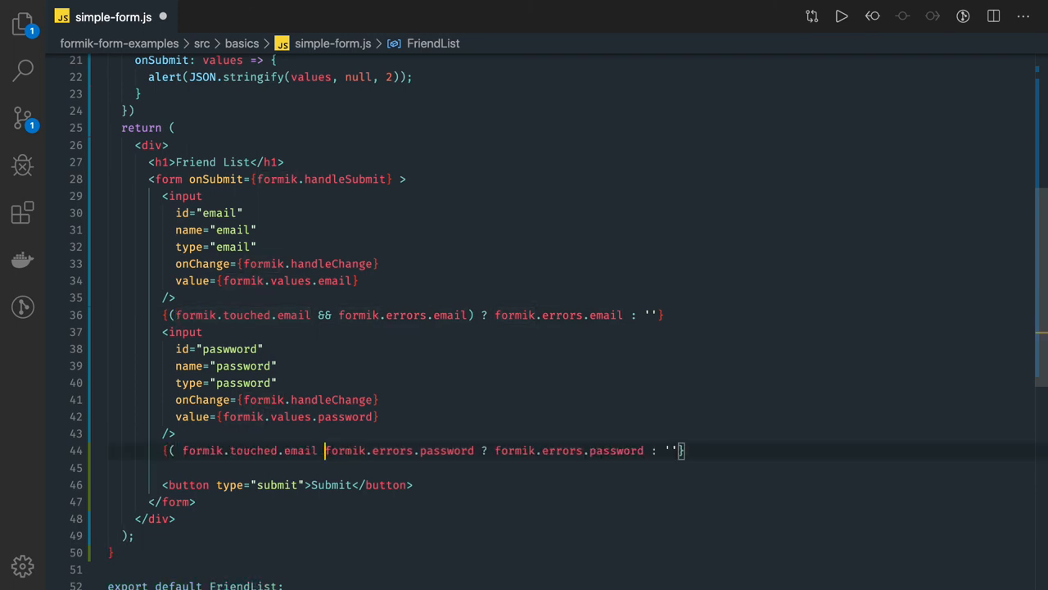
pyautogui.write('&&')
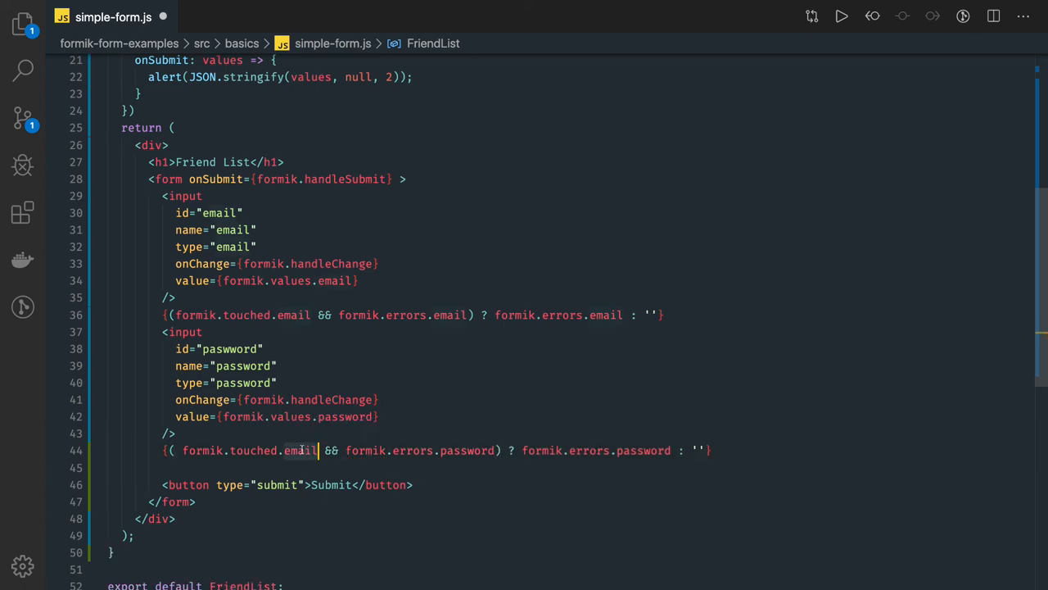
pyautogui.write('password')
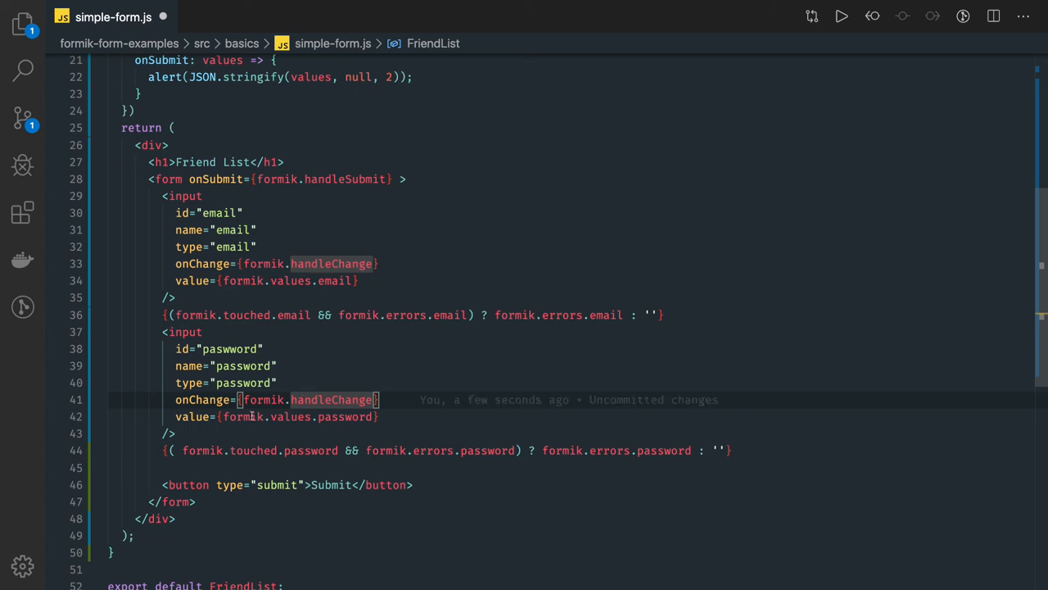
pyautogui.moveTo(331, 399)
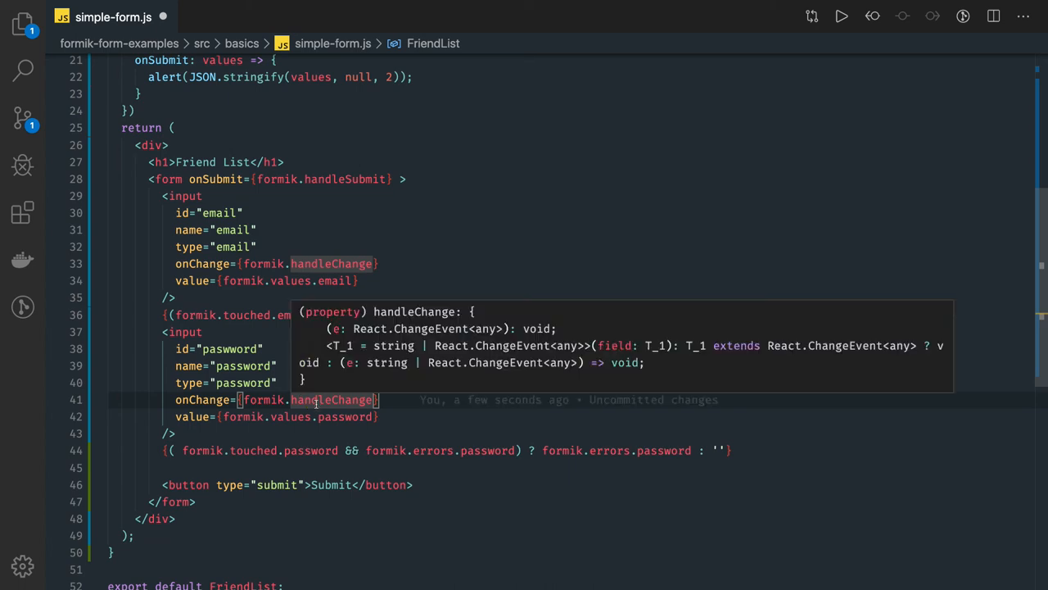
pyautogui.moveTo(649, 465)
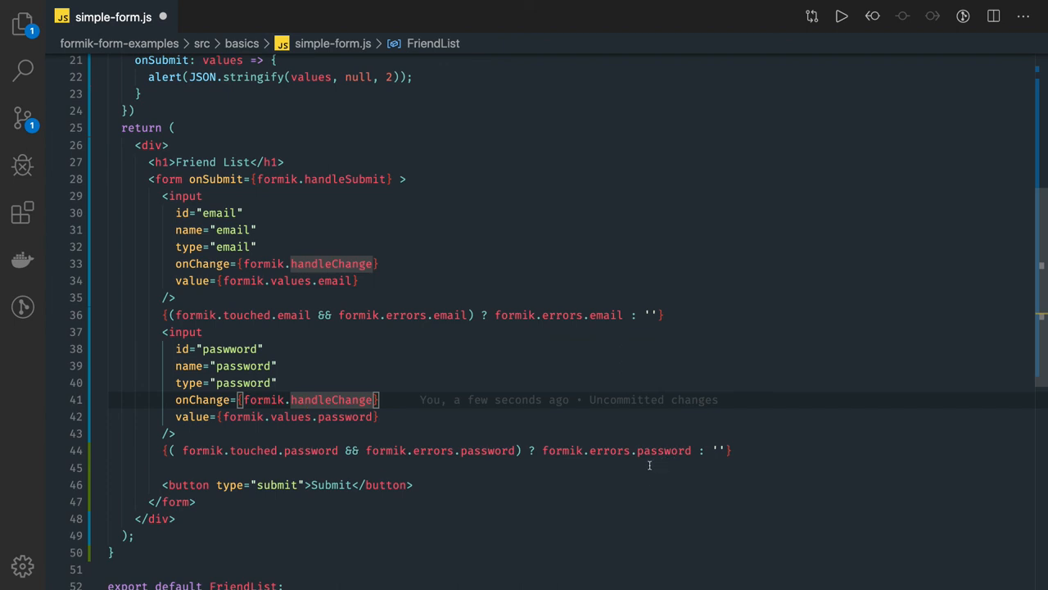
pyautogui.moveTo(649, 465)
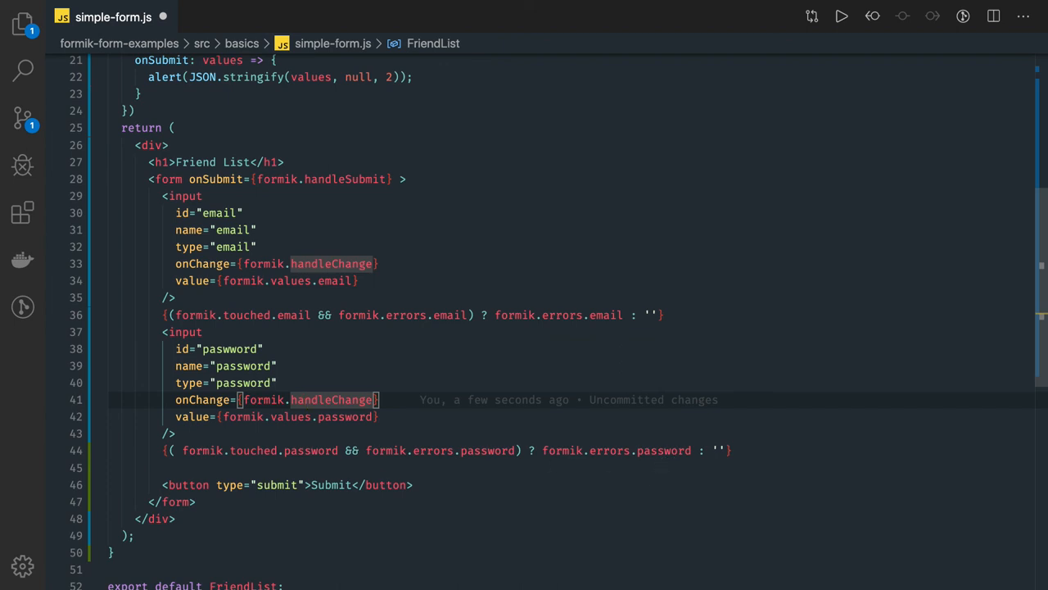
pyautogui.moveTo(570, 360)
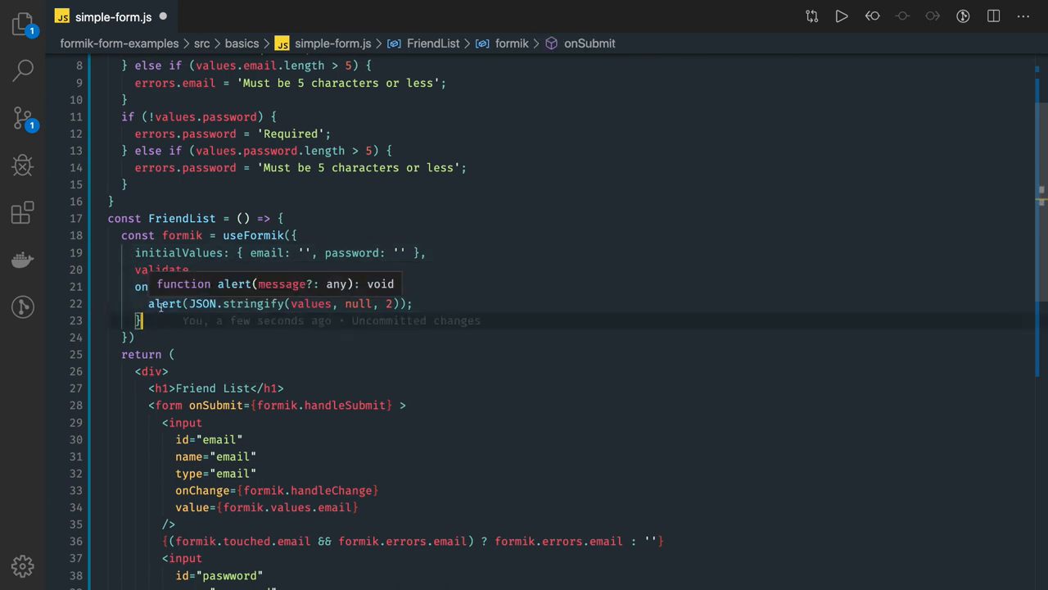
# - Leave a blank line after the onSubmit handler inside the useFormik config
pyautogui.write('re')
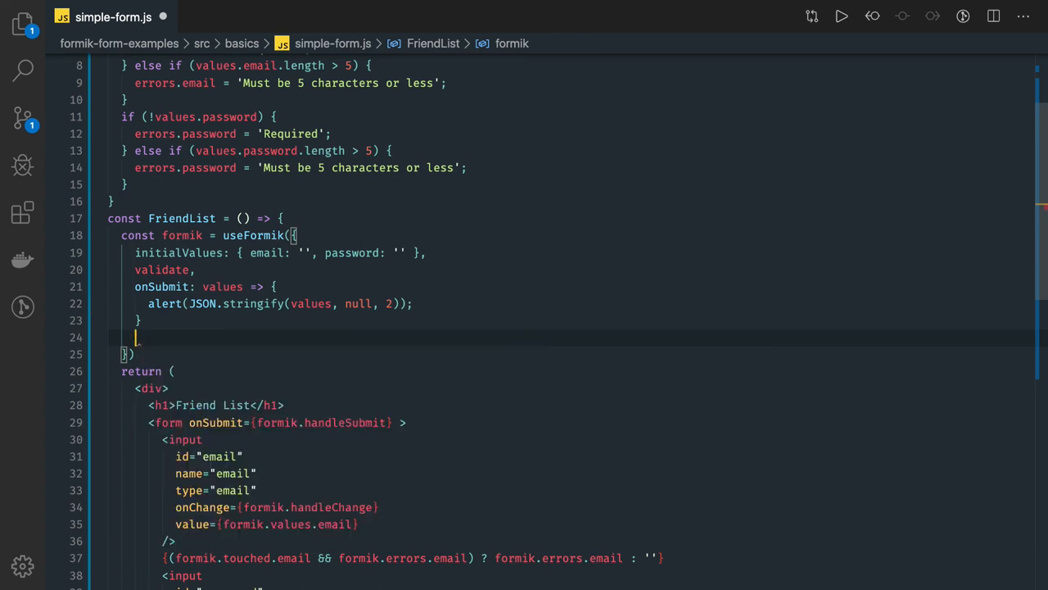
pyautogui.click(229, 286)
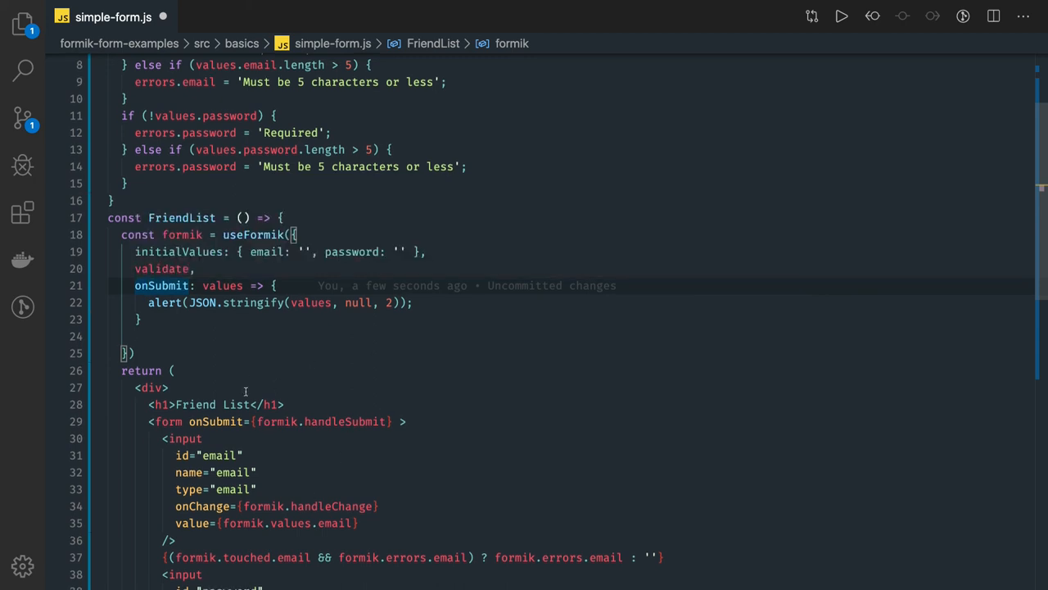
pyautogui.scroll(-3)
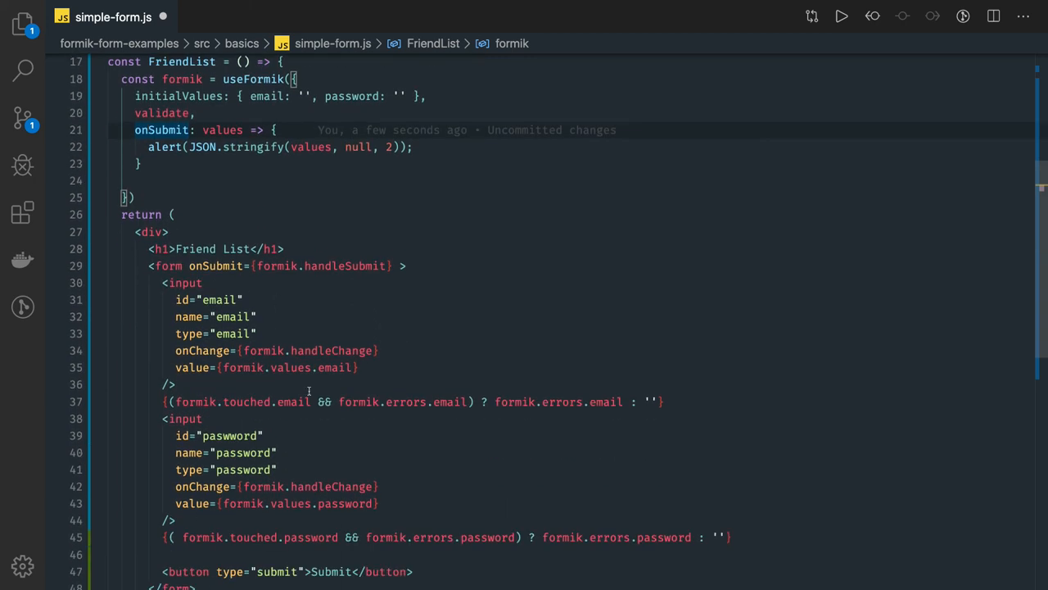
pyautogui.scroll(-3)
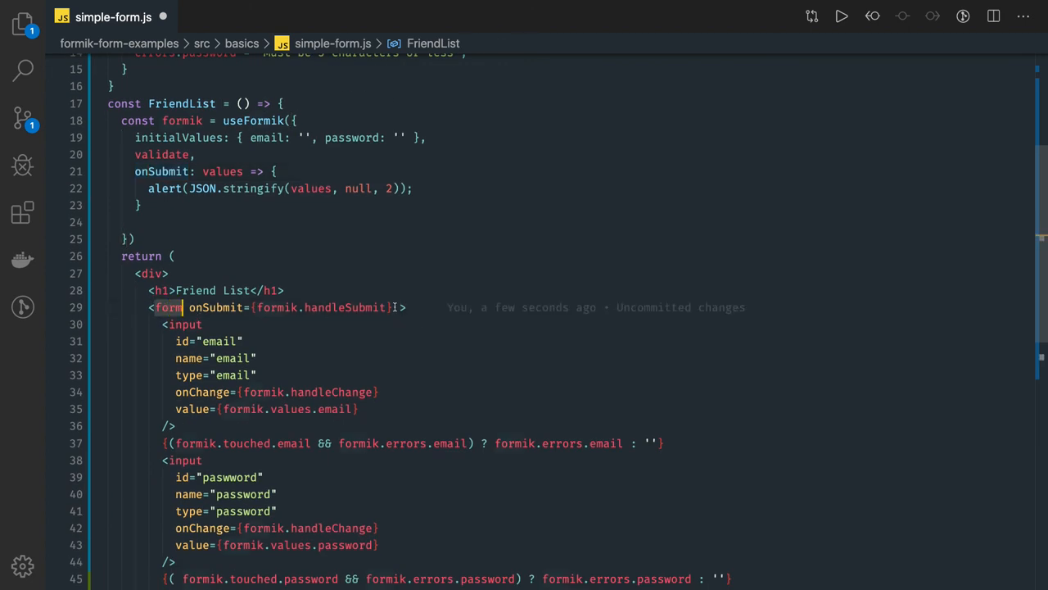
# - Add the noValidate attribute to the form tag and rename it to Form
pyautogui.write('no')
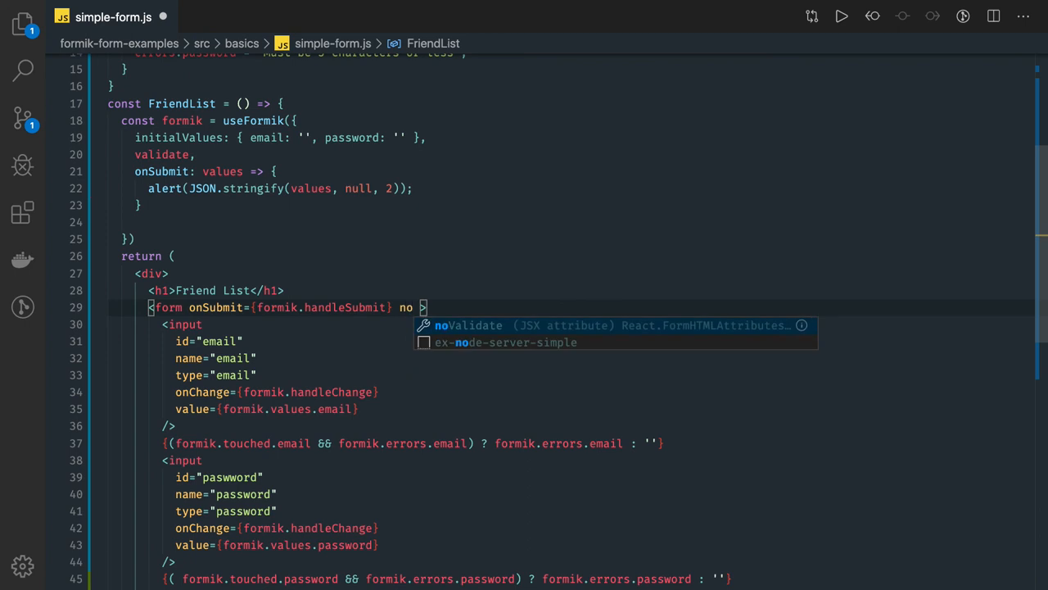
pyautogui.press('Tab')
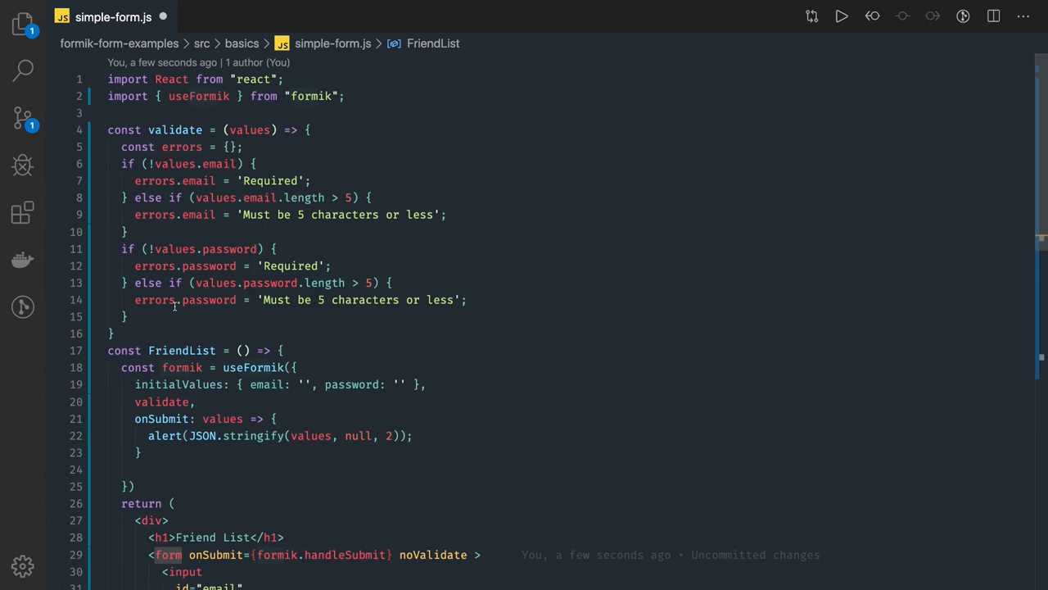
pyautogui.scroll(-3)
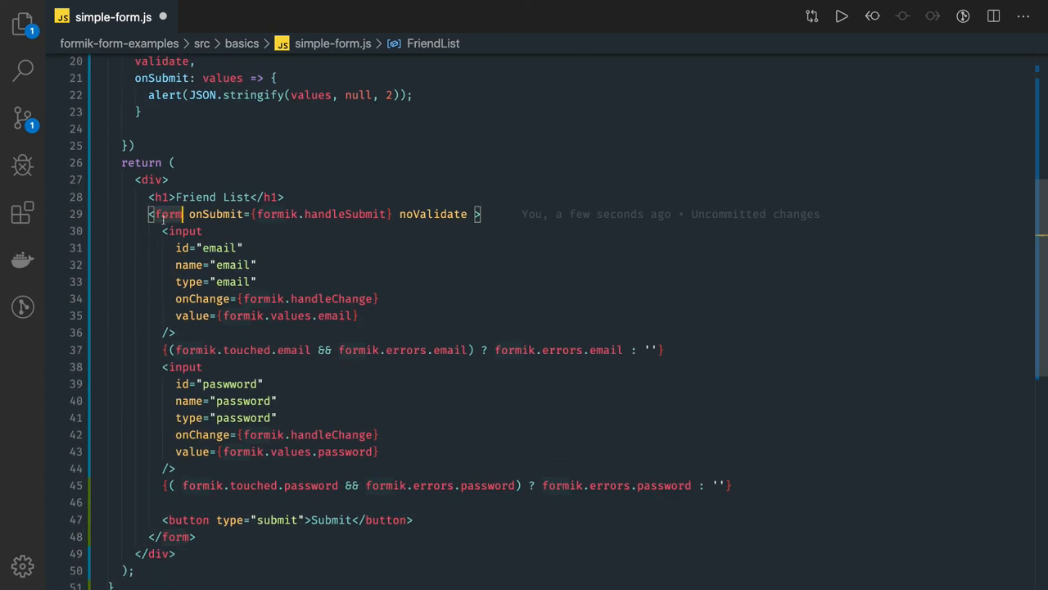
pyautogui.write('Form')
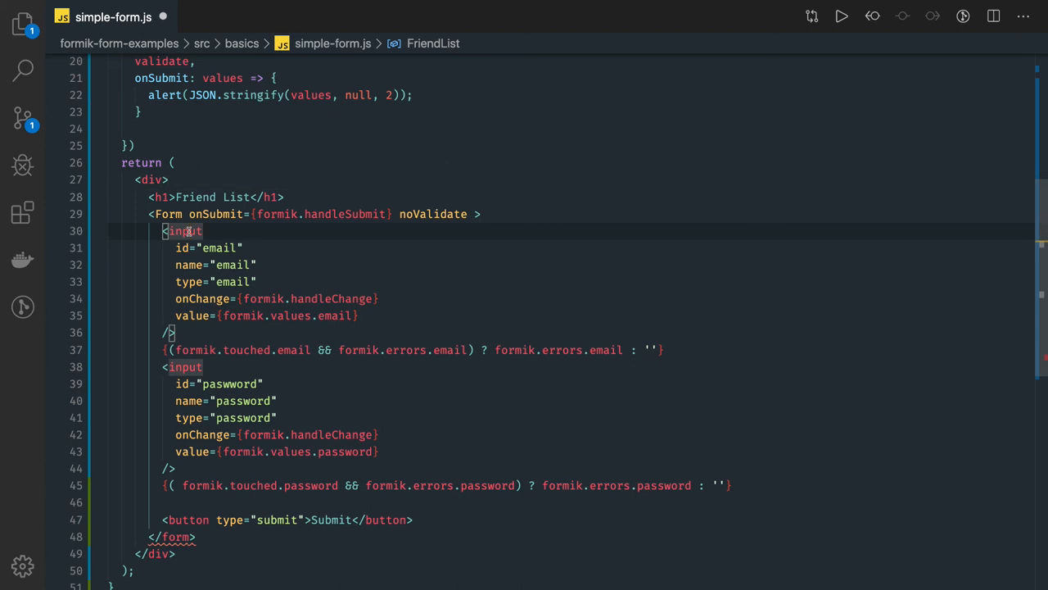
pyautogui.moveTo(183, 231)
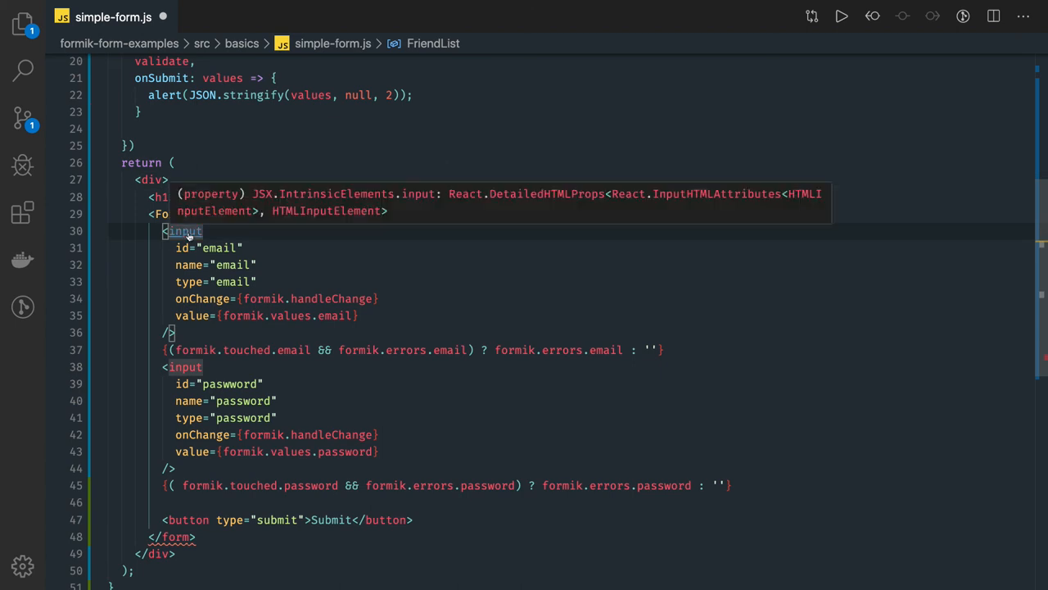